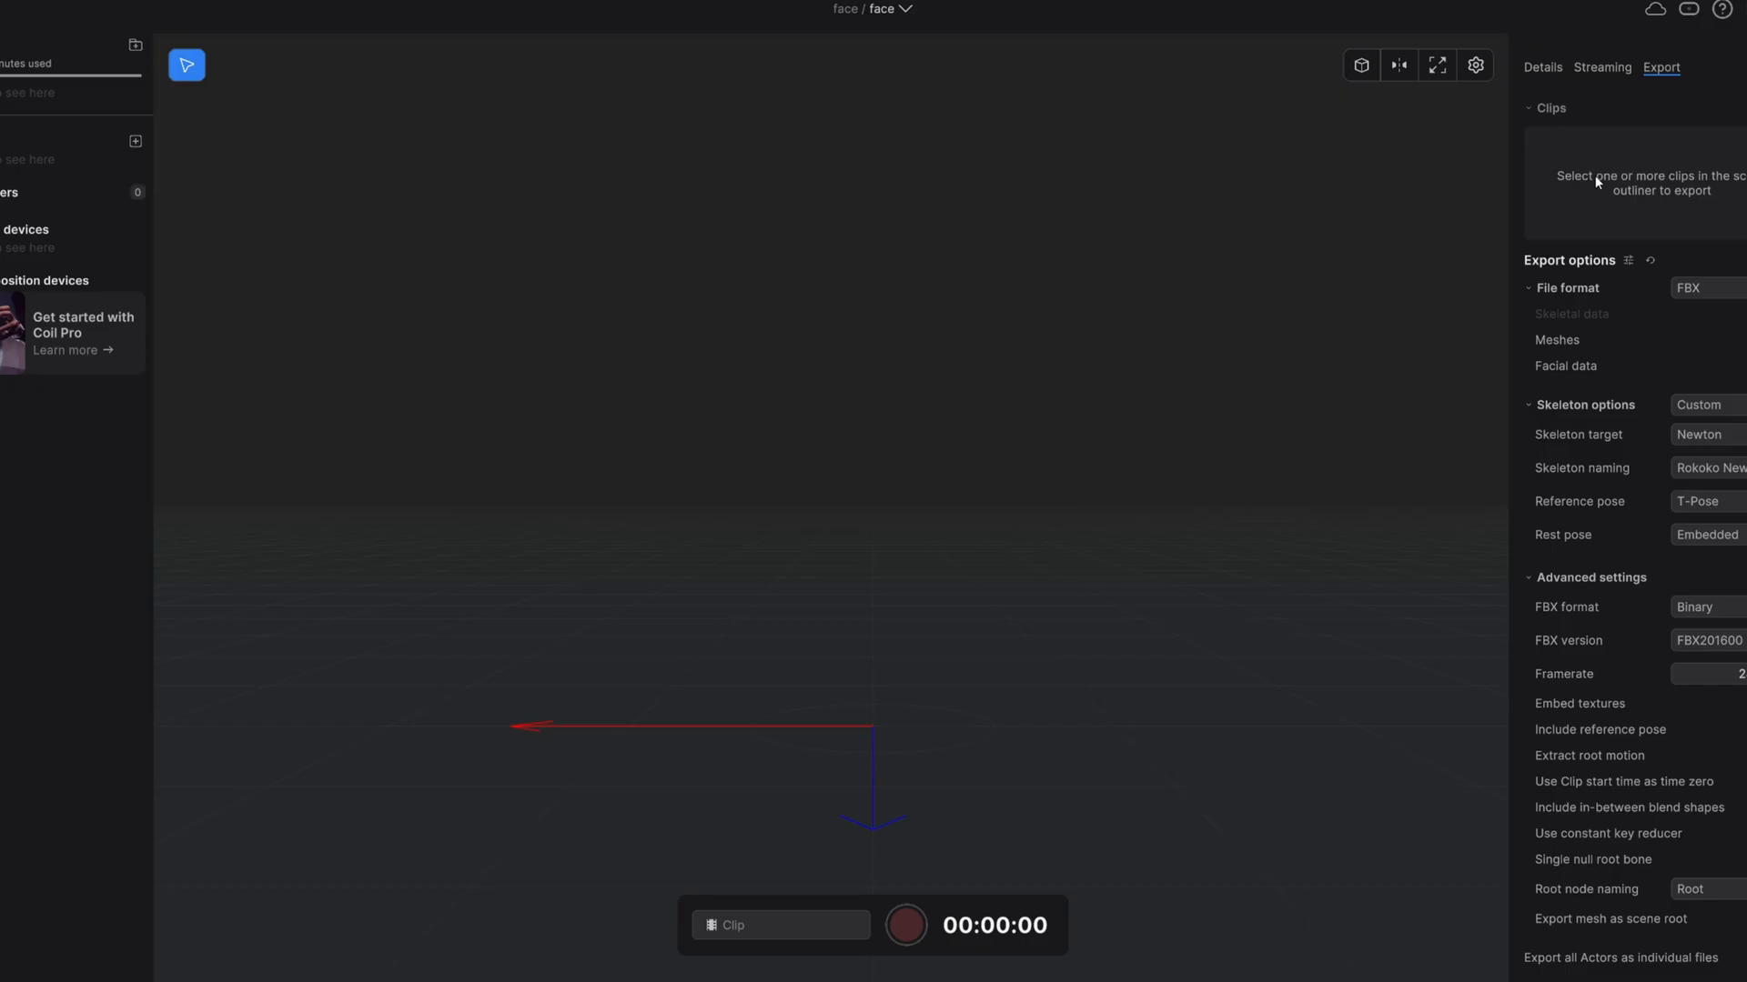
- Connect the iPhone-53A Face Capture device from the devices list and allow it on the phone
click(186, 66)
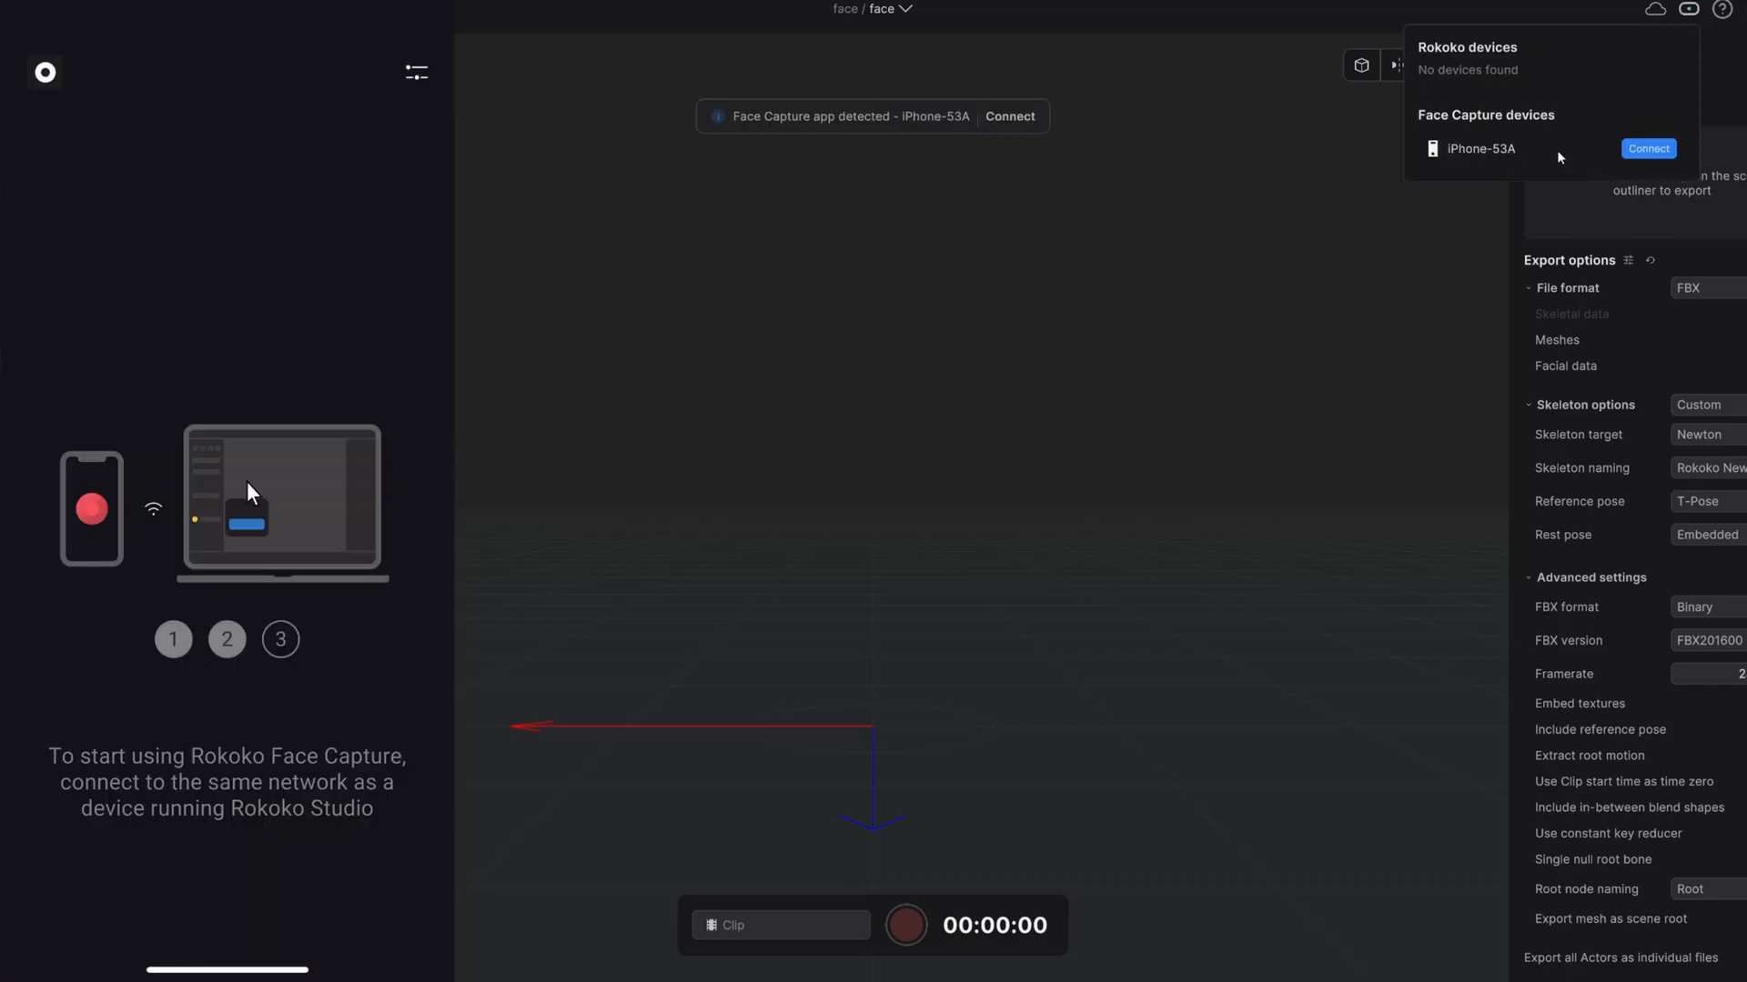
click(1648, 147)
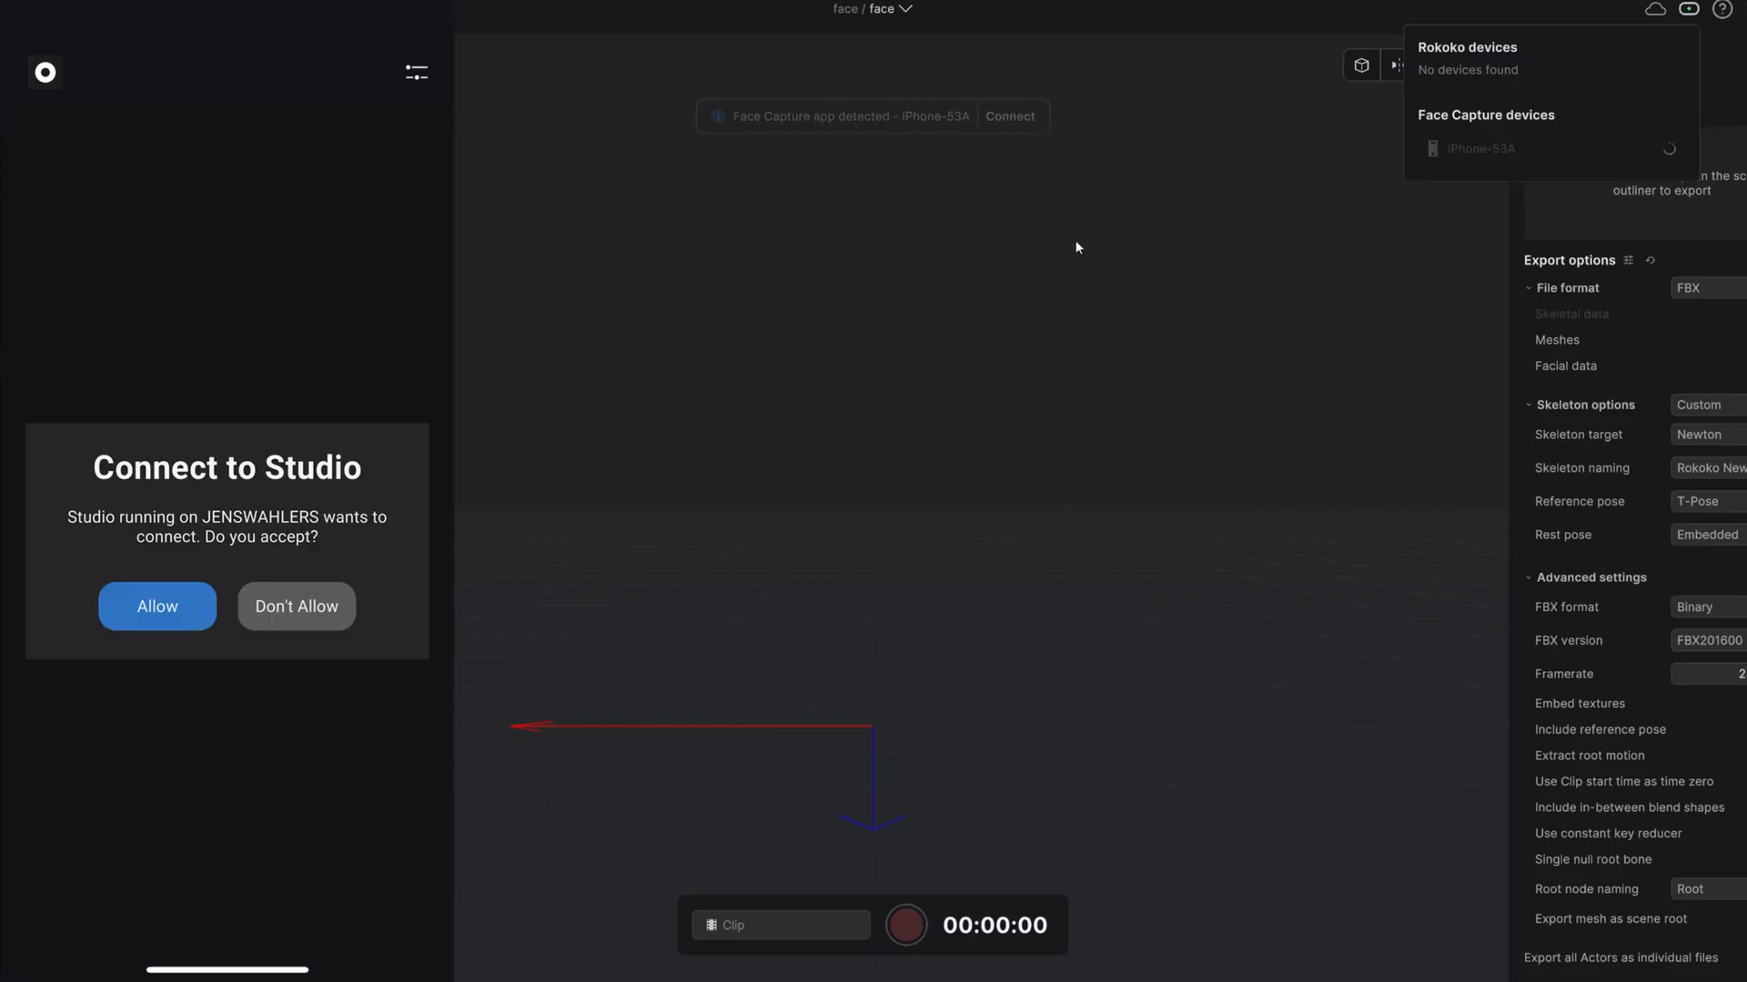
click(157, 606)
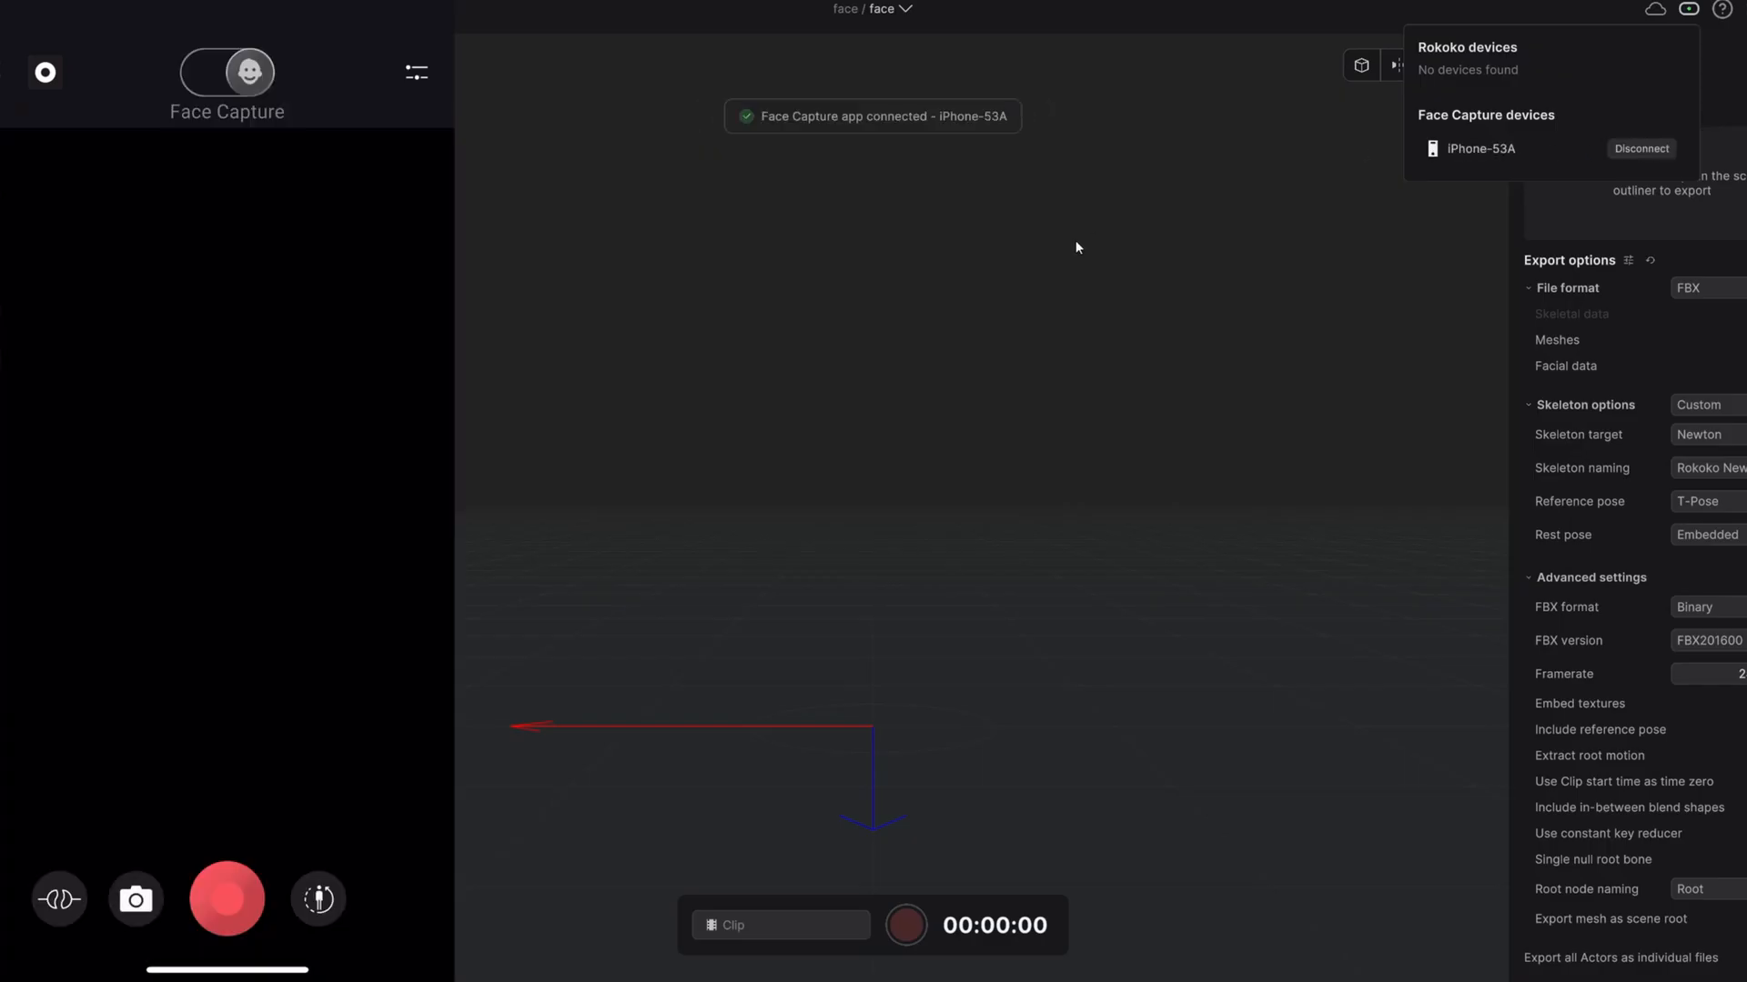